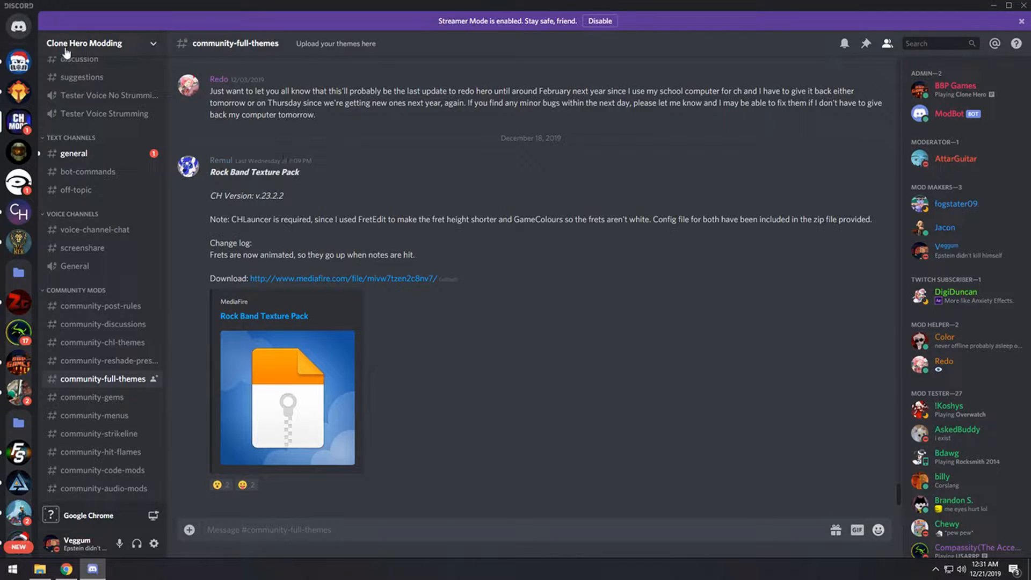
mouse_move(551, 298)
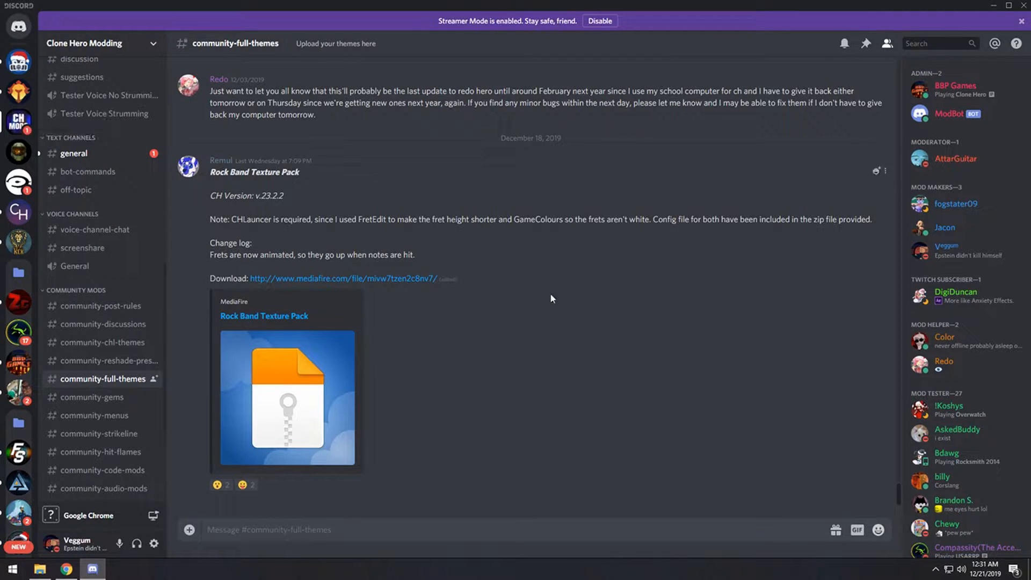
mouse_move(496, 382)
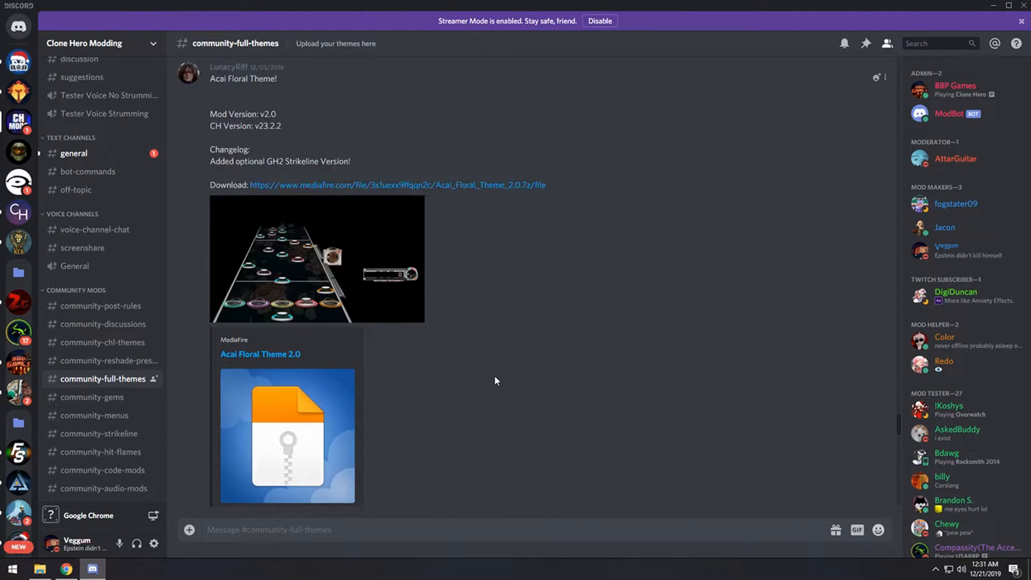
Scroll #community-full-themes to bring up the Inverted v2.0 post and its changelog
scroll("down", 3)
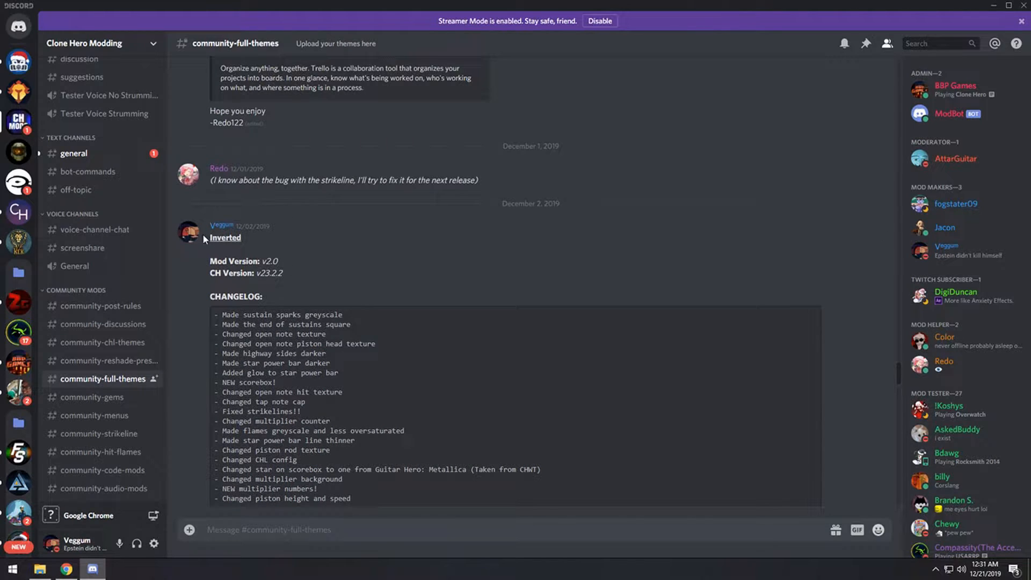
scroll("down", 3)
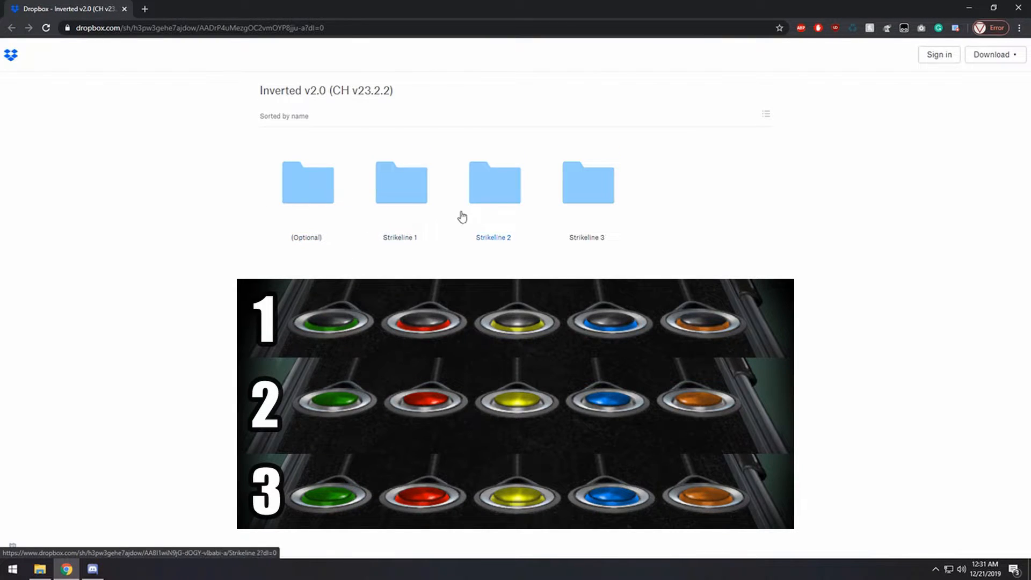
Open the Strikeline 1 folder and its 'Inverted v2.0 - Strikeline 1.7z' archive in Dropbox
left_click(306, 182)
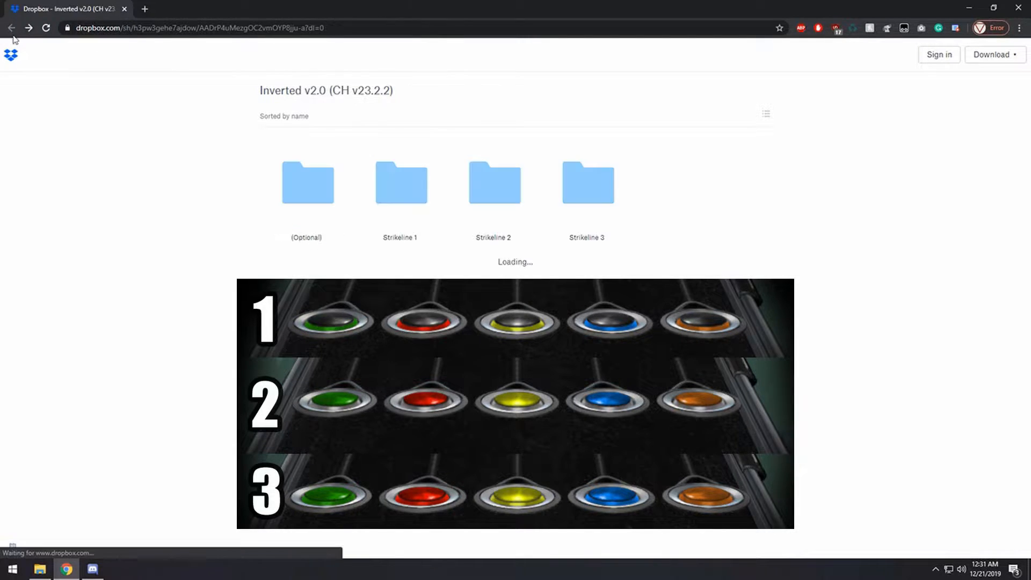
mouse_move(585, 224)
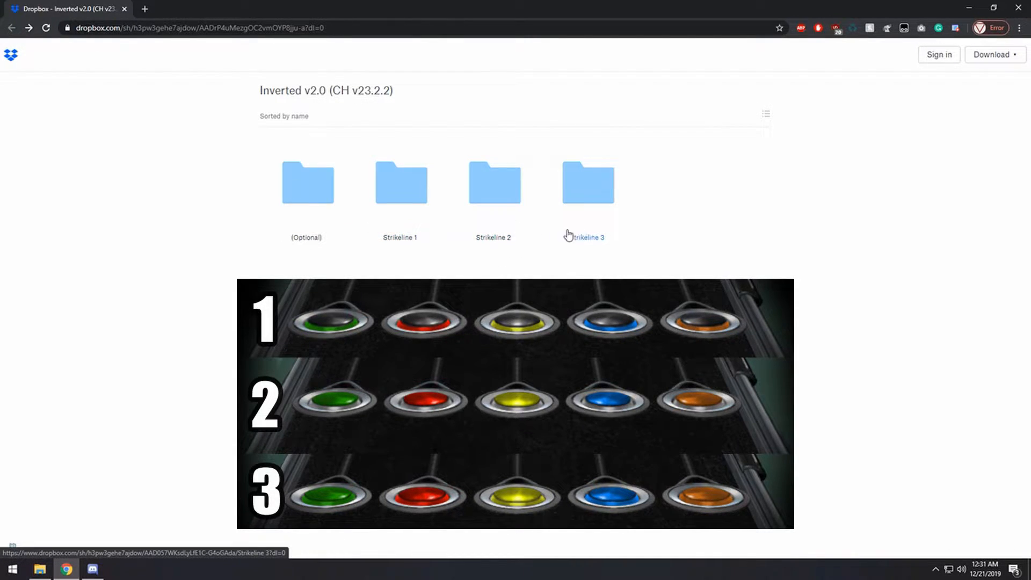
left_click(399, 182)
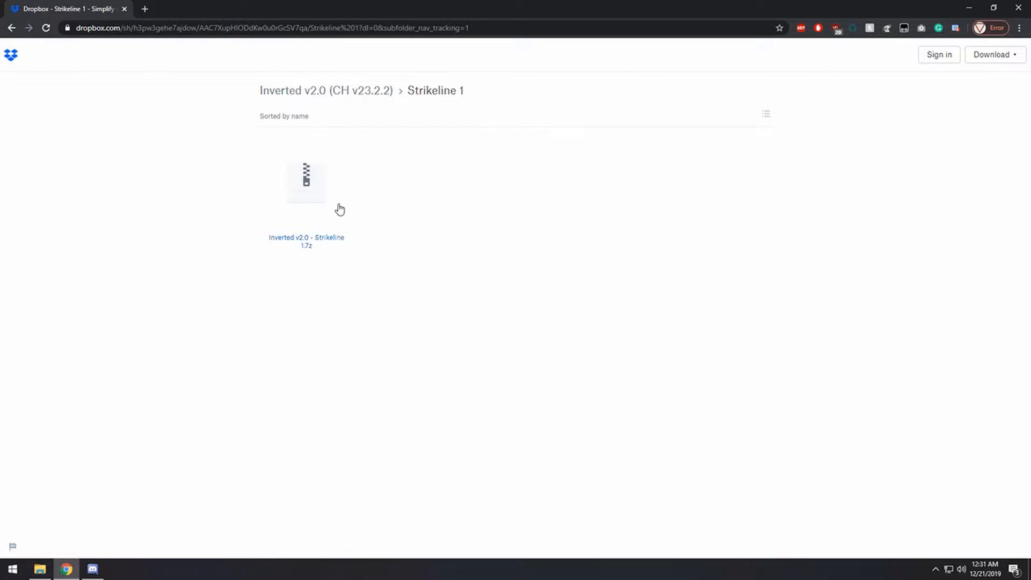
mouse_move(168, 484)
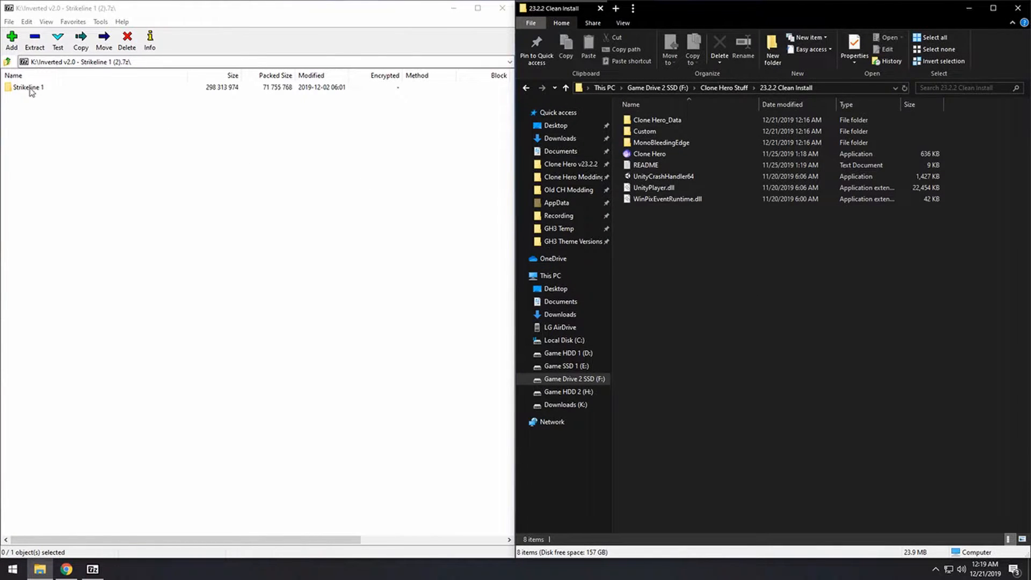
Read the Strikeline 1 README, then copy Clone Hero_Data and Tweaks into 23.2.2 Clean install, replacing files
double_click(27, 87)
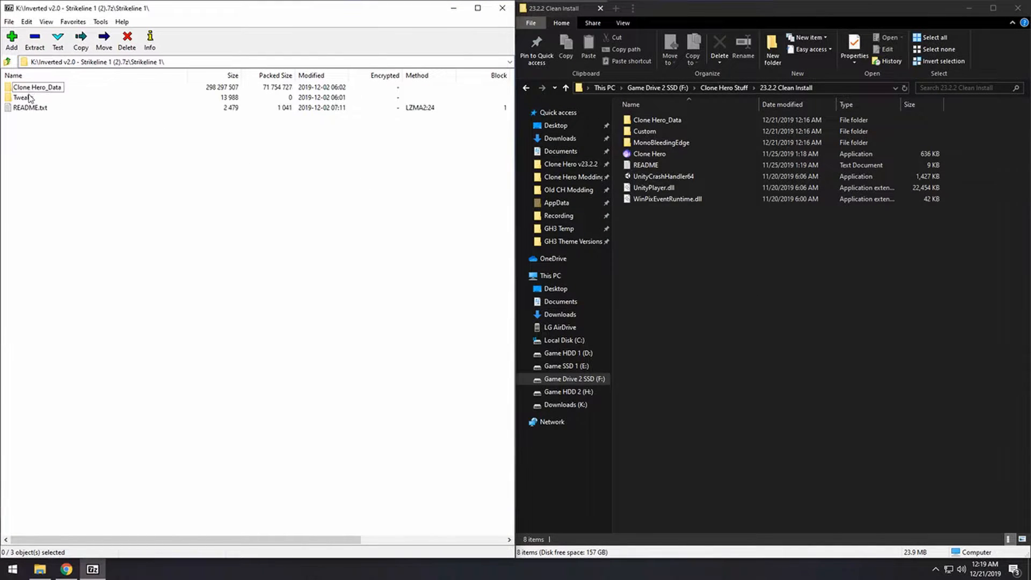
double_click(30, 108)
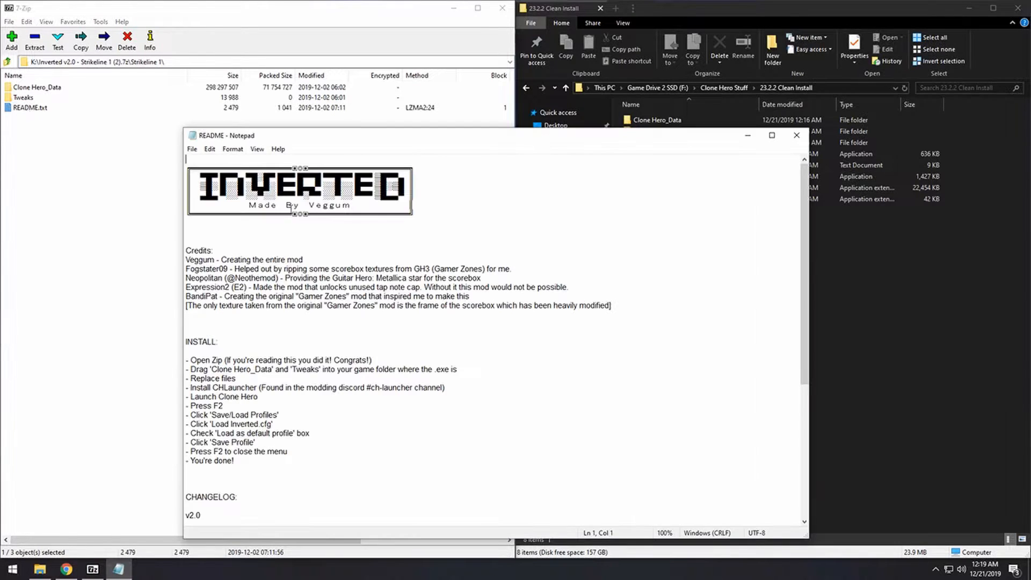
left_click_drag(209, 342, 258, 395)
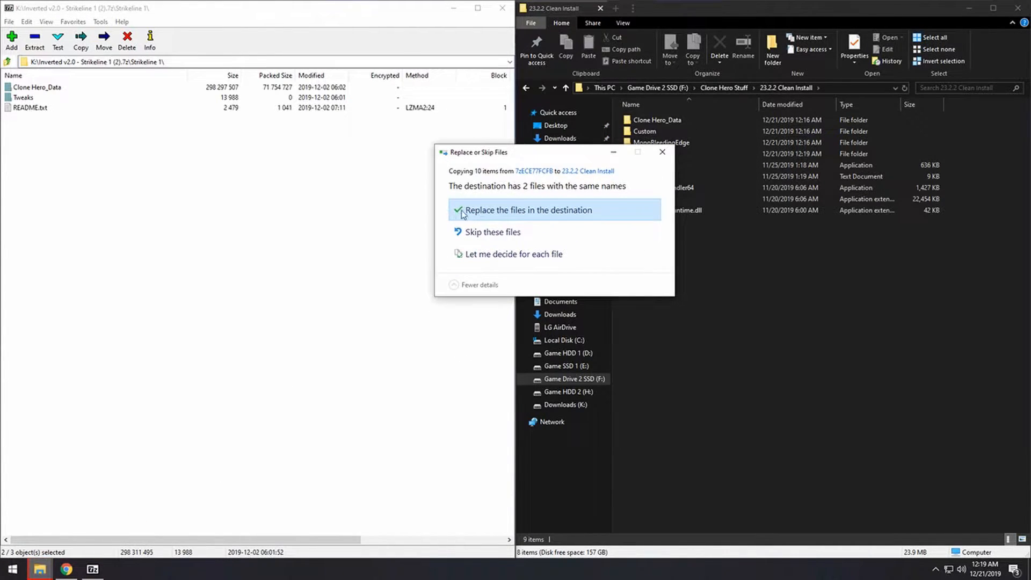
left_click(527, 210)
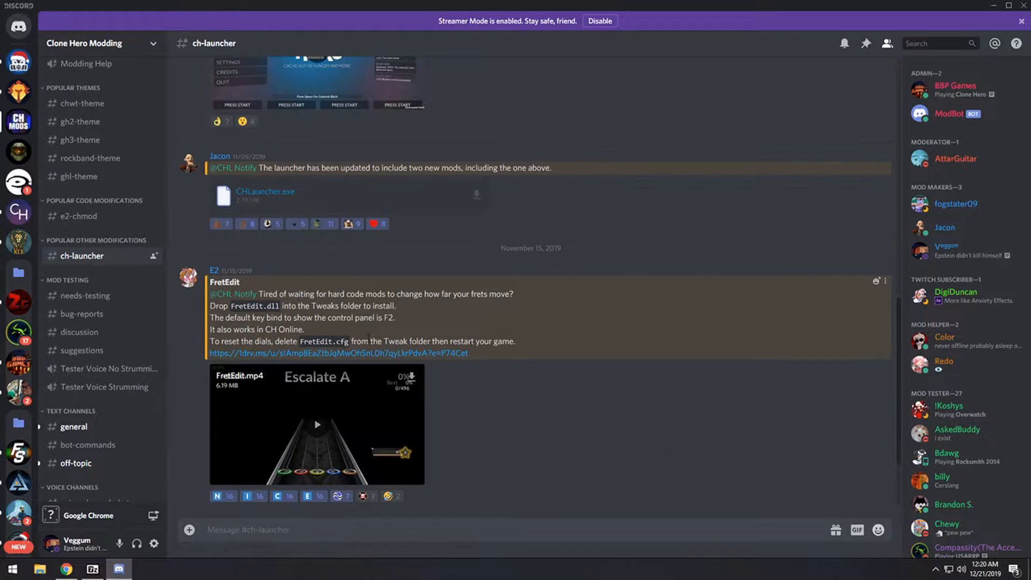
Download CHLauncher.exe from the #ch-launcher attachment and launch it
scroll("down", 3)
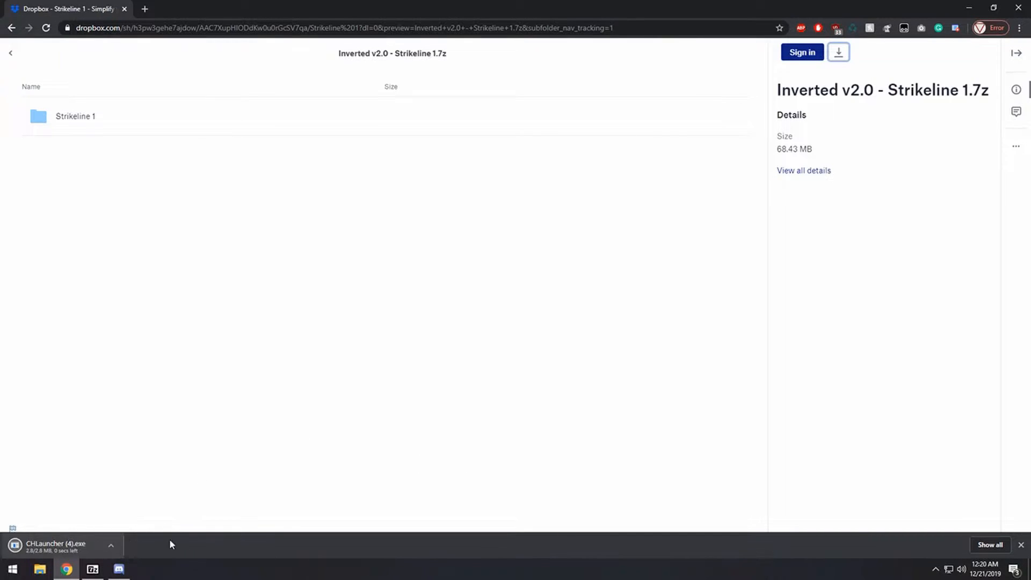
left_click(838, 52)
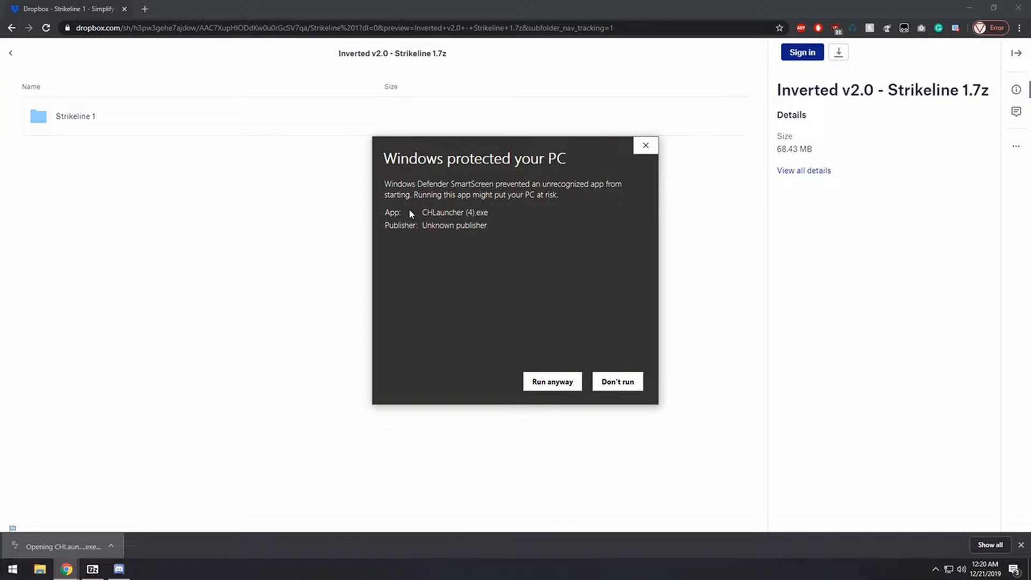
Run CHLauncher anyway and patch the 23.2.2 Clean install folder after acknowledging the backup warning
left_click(617, 381)
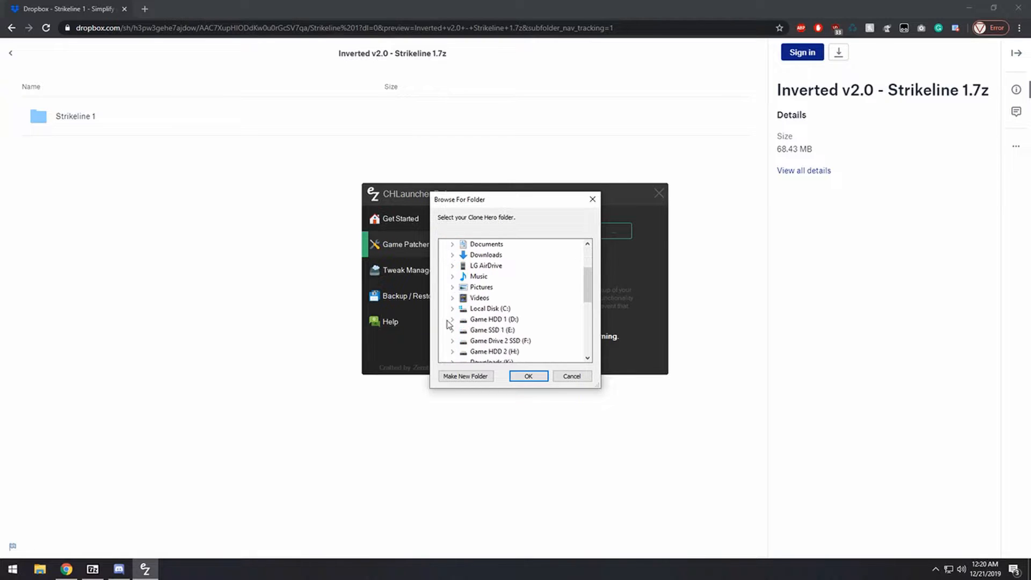
scroll("down", 3)
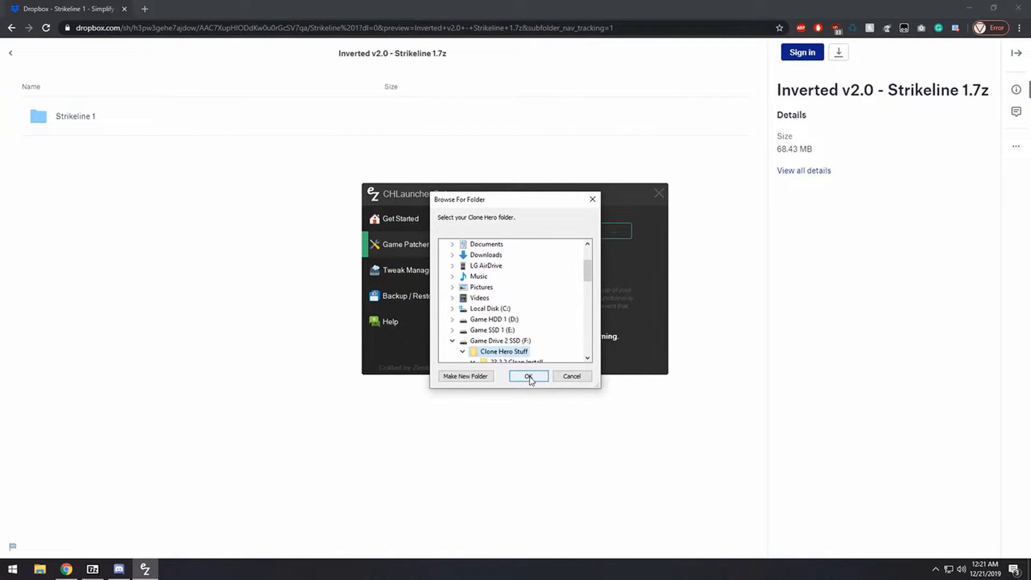
left_click(516, 330)
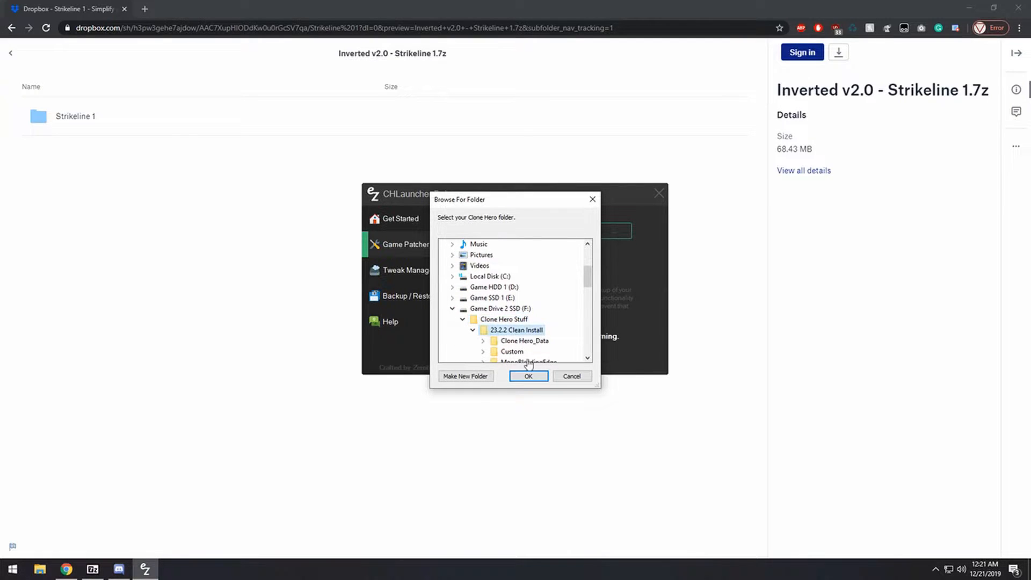
left_click(527, 375)
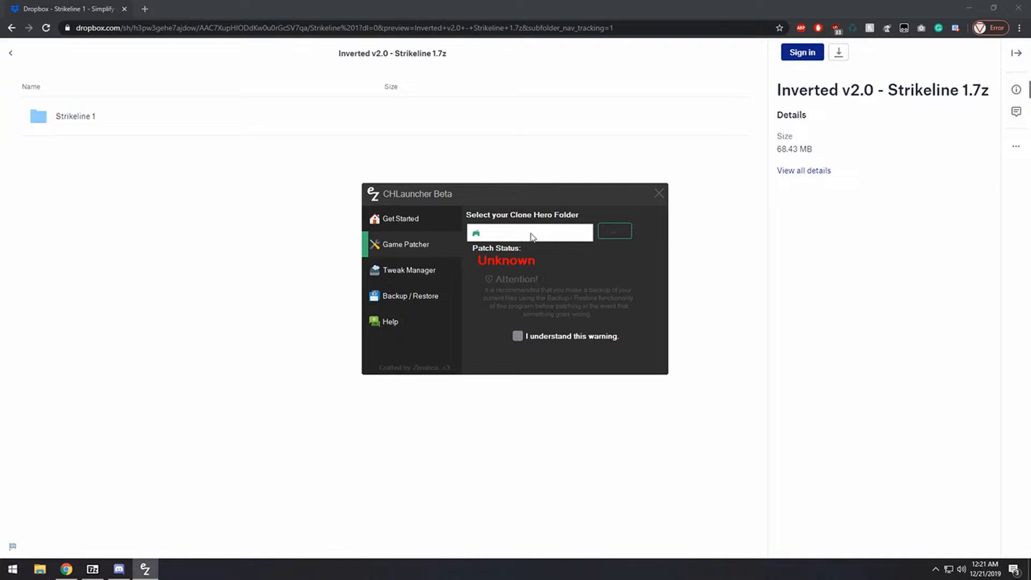
left_click(517, 336)
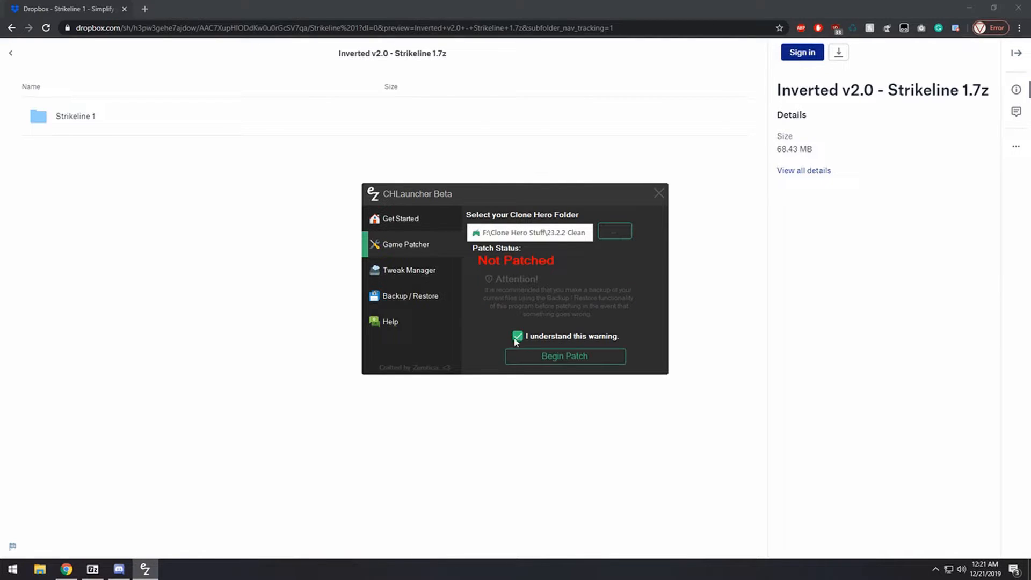
left_click(563, 356)
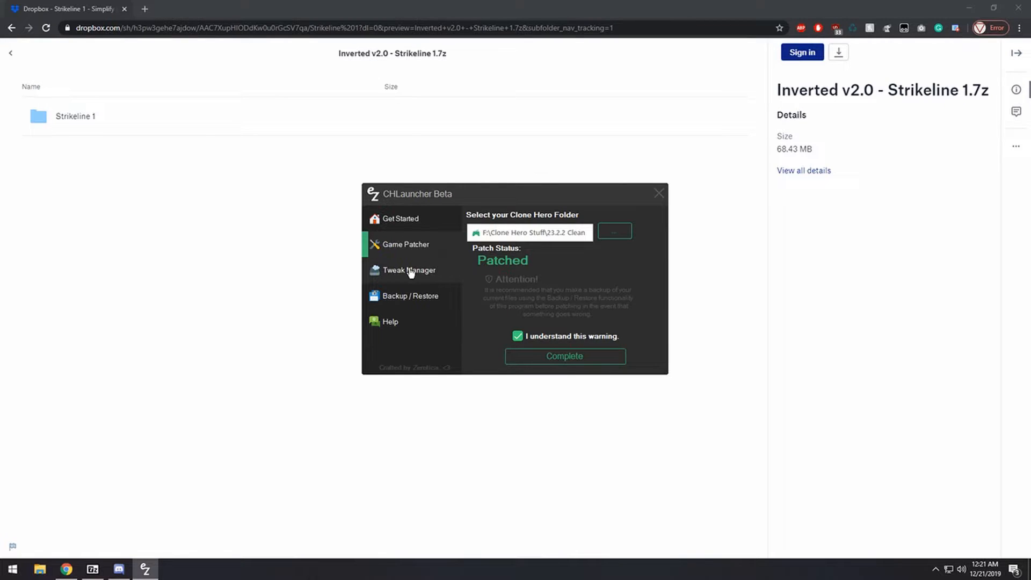
Download the GameColors tweak from the Tweak Manager
left_click(408, 271)
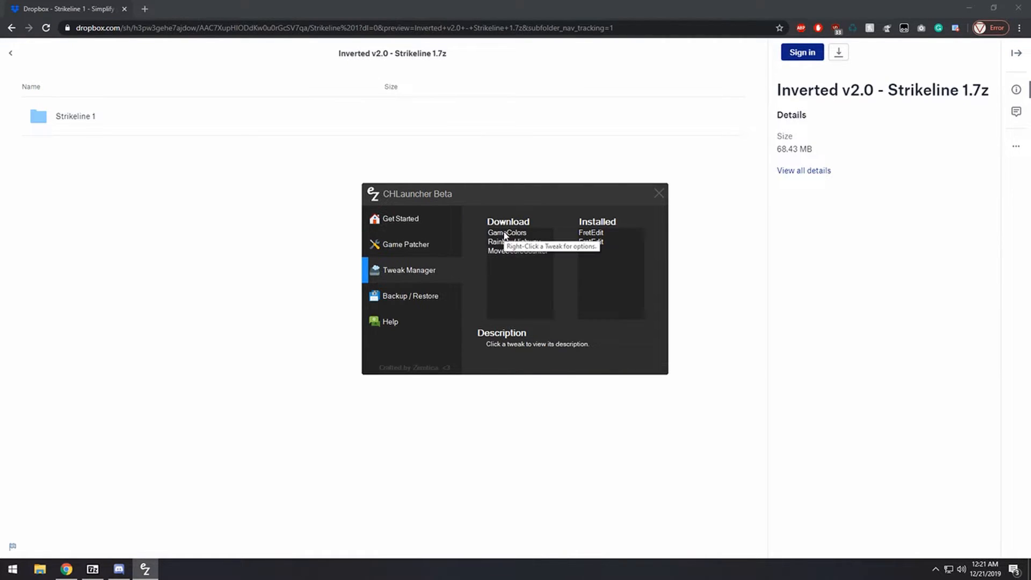
left_click(505, 232)
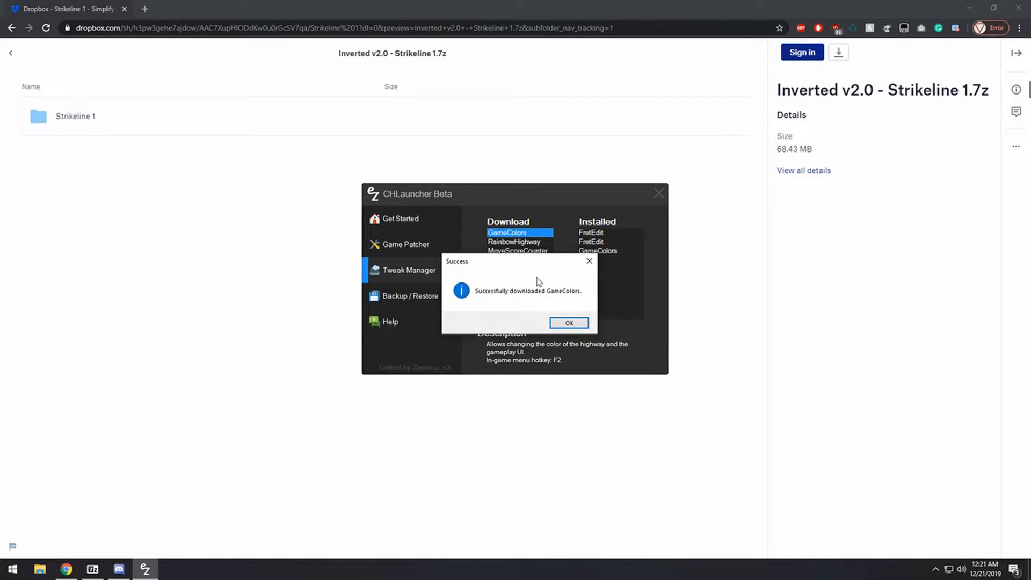
left_click(568, 322)
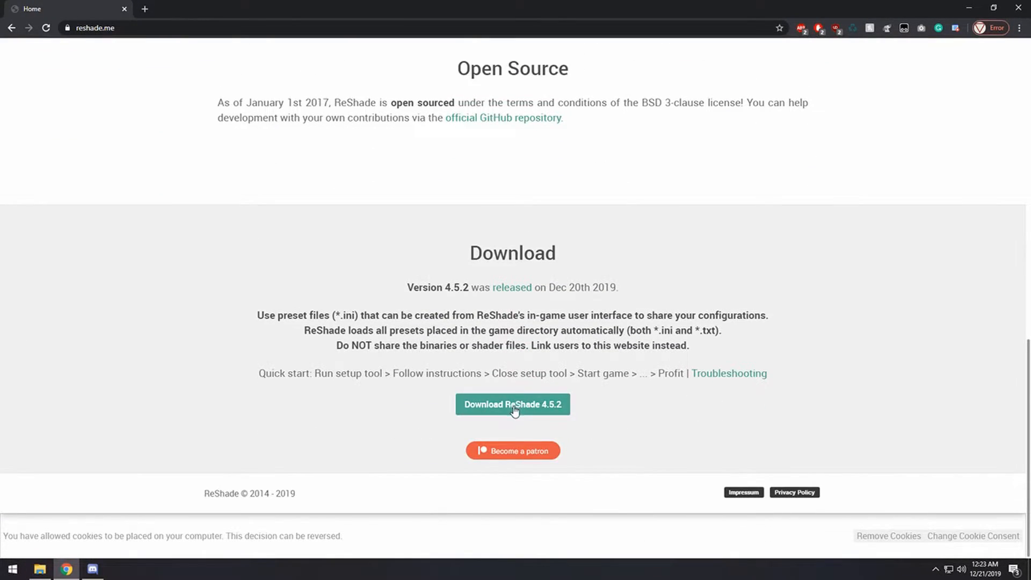
Install ReShade 4.5.2 into Clone Hero.exe with all standard effect files, then close the installer
left_click(512, 404)
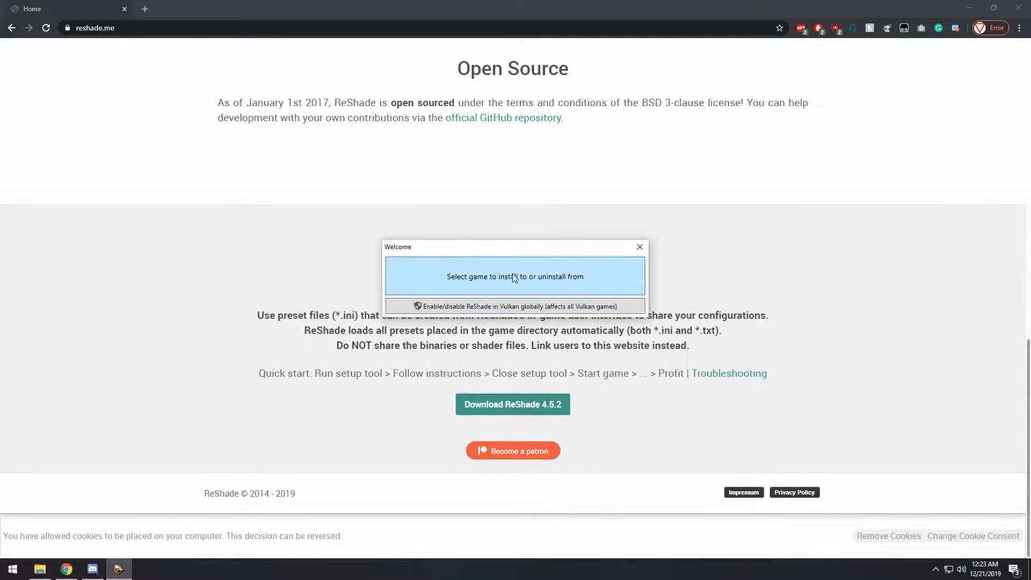
mouse_move(531, 288)
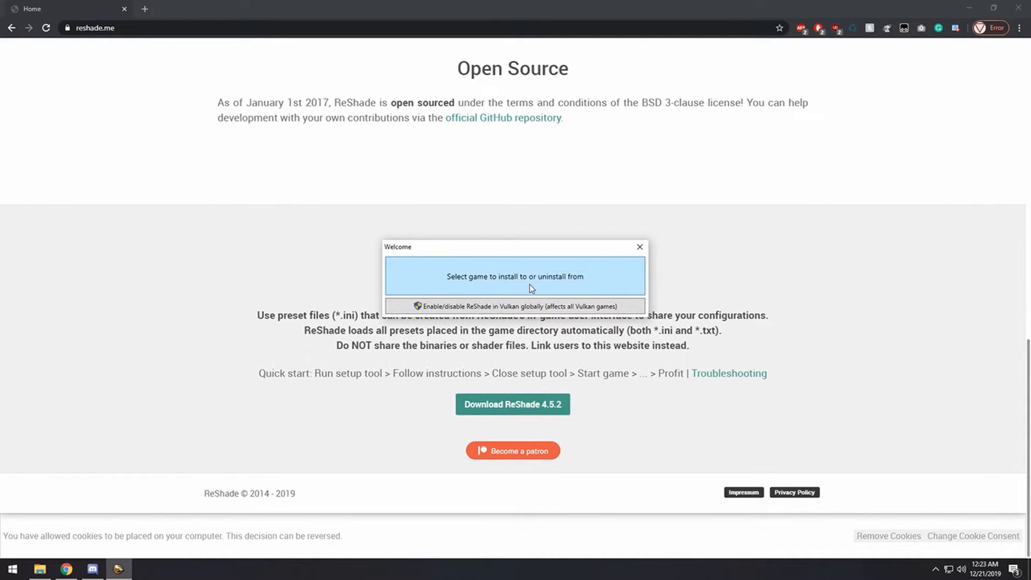
left_click(515, 276)
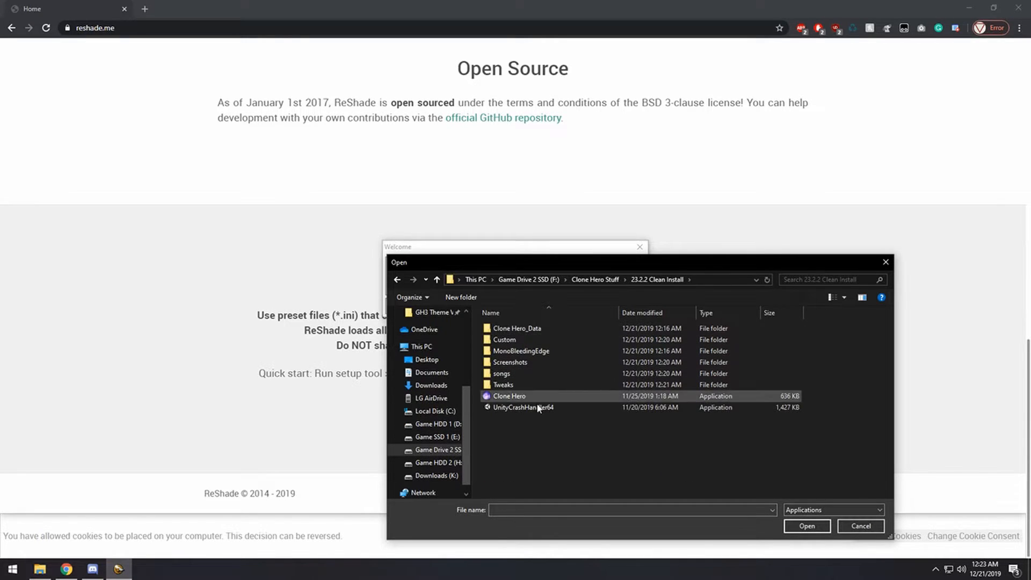
left_click(806, 526)
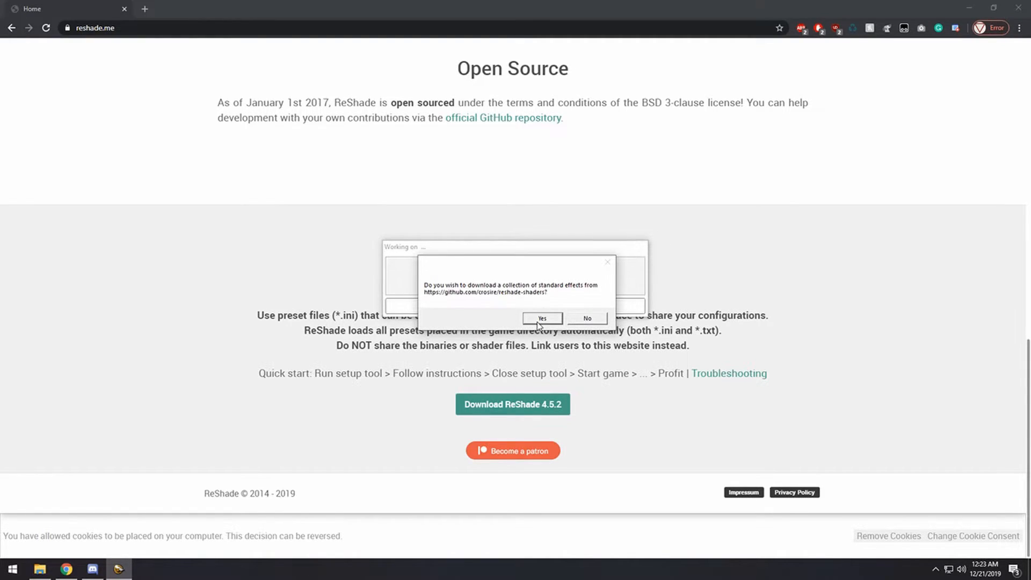
left_click(541, 318)
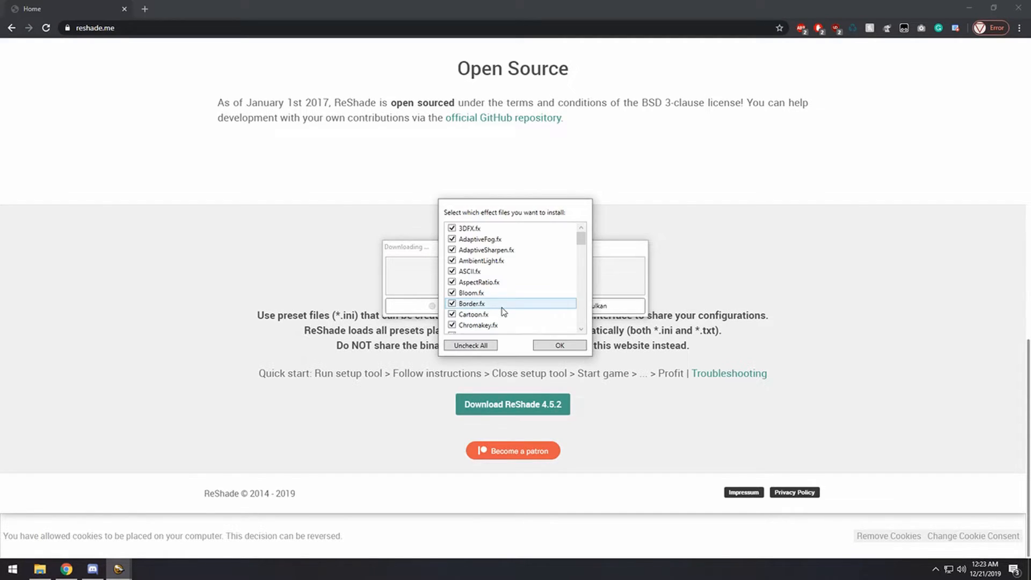
left_click(559, 346)
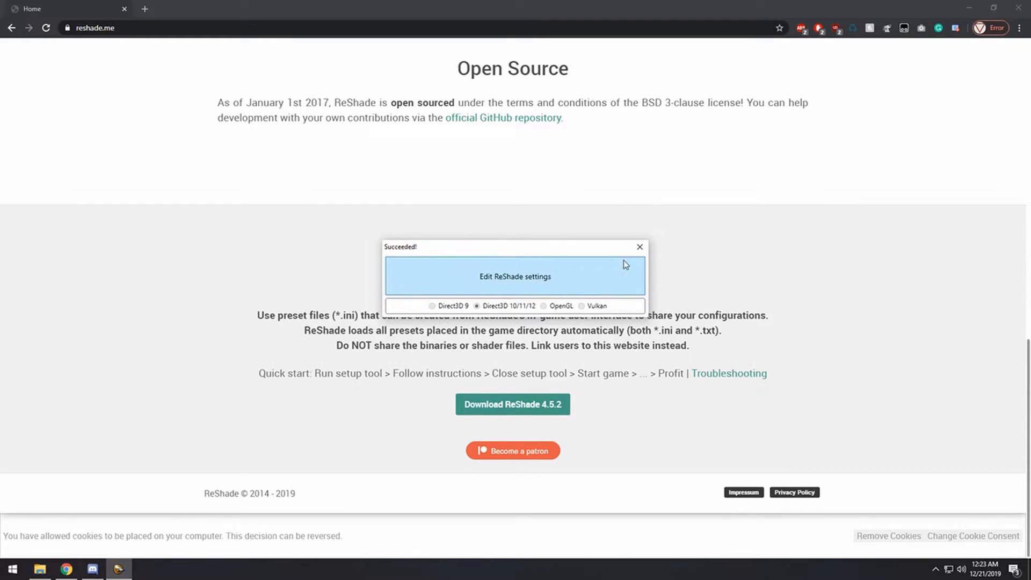
left_click(92, 569)
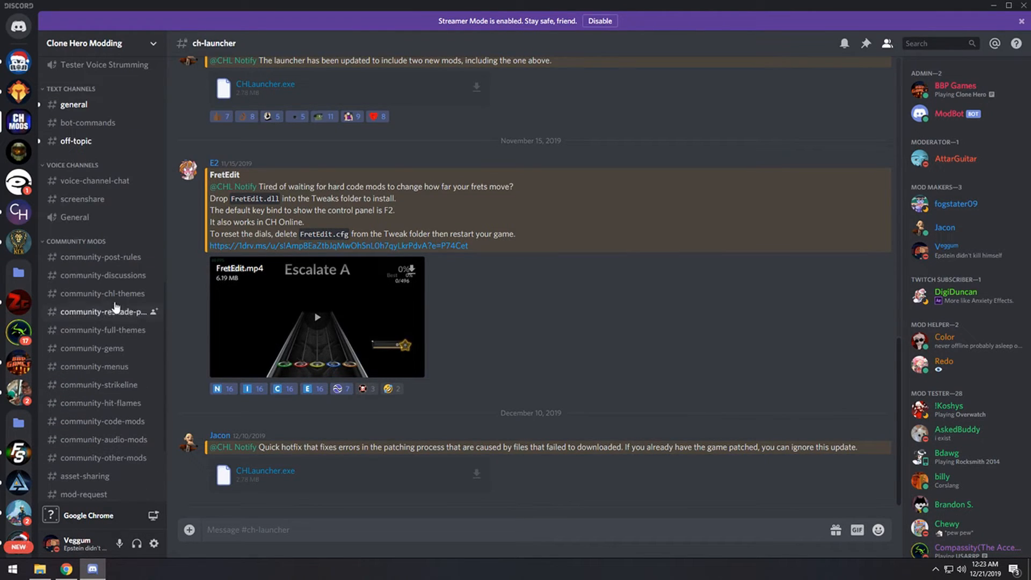
Download Veggum's Inverted Preset from MediaFire via #community-reshade-presets, then launch Clone Hero.exe
left_click(102, 311)
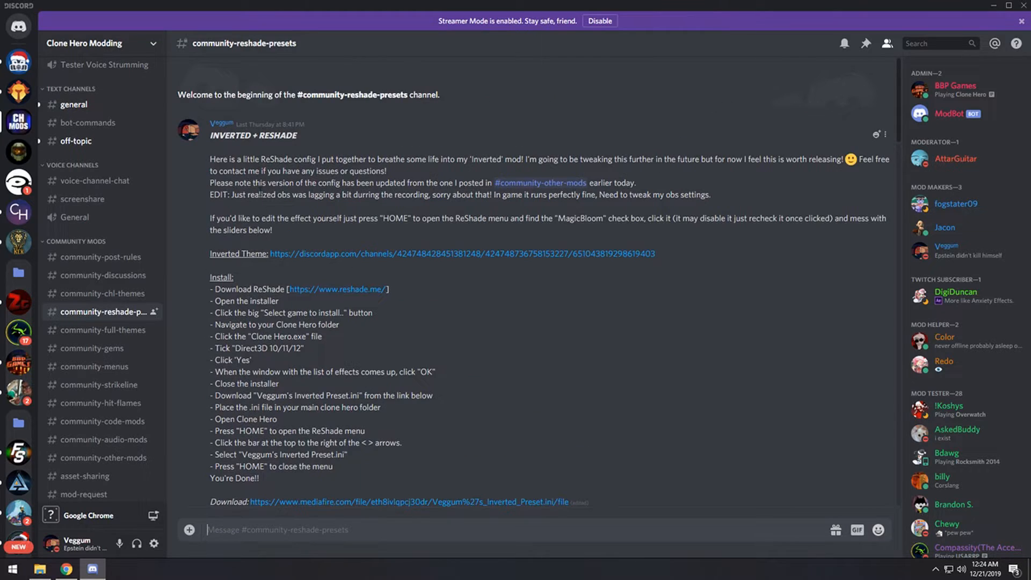
left_click(412, 501)
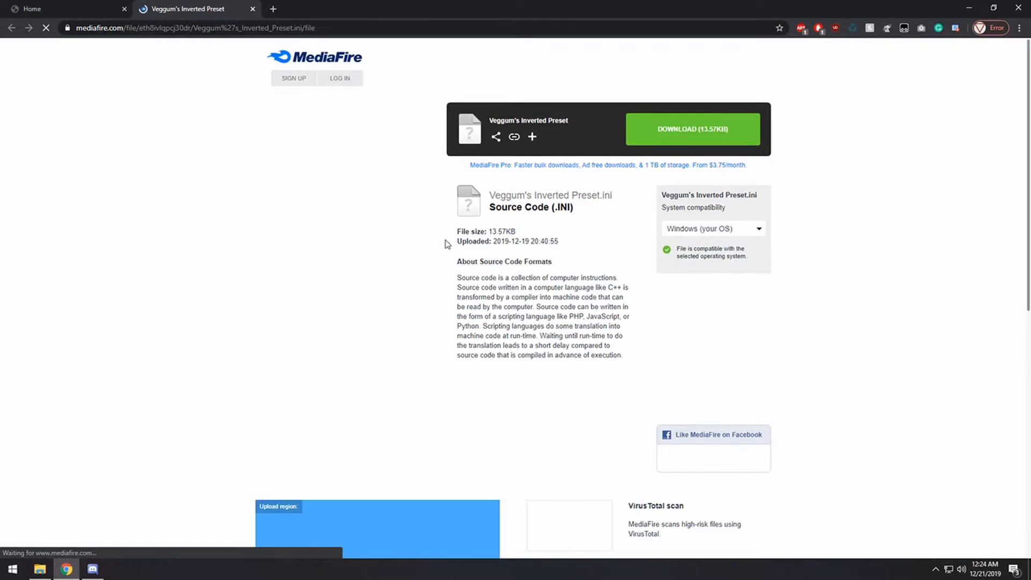
left_click(691, 129)
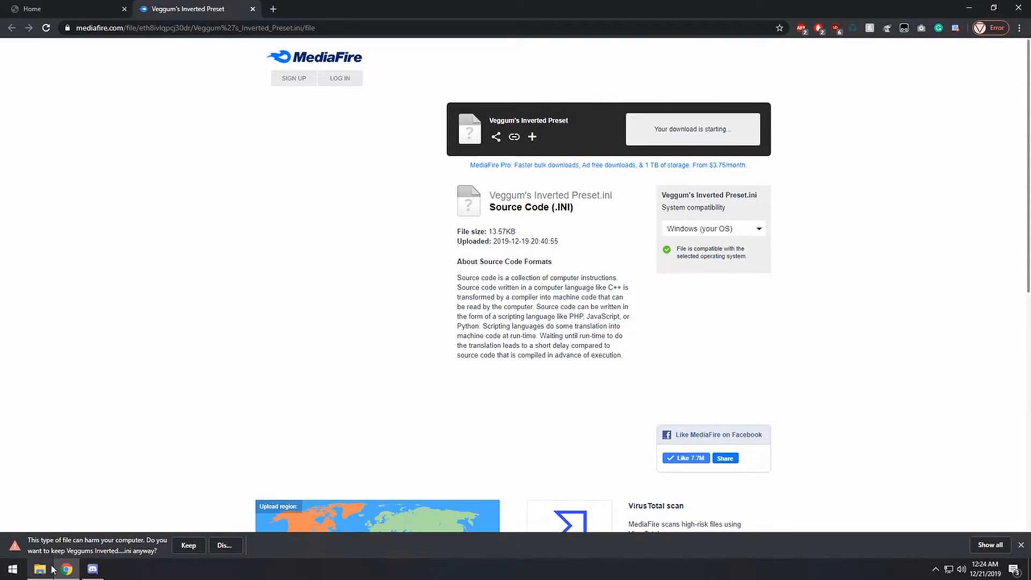
left_click(39, 569)
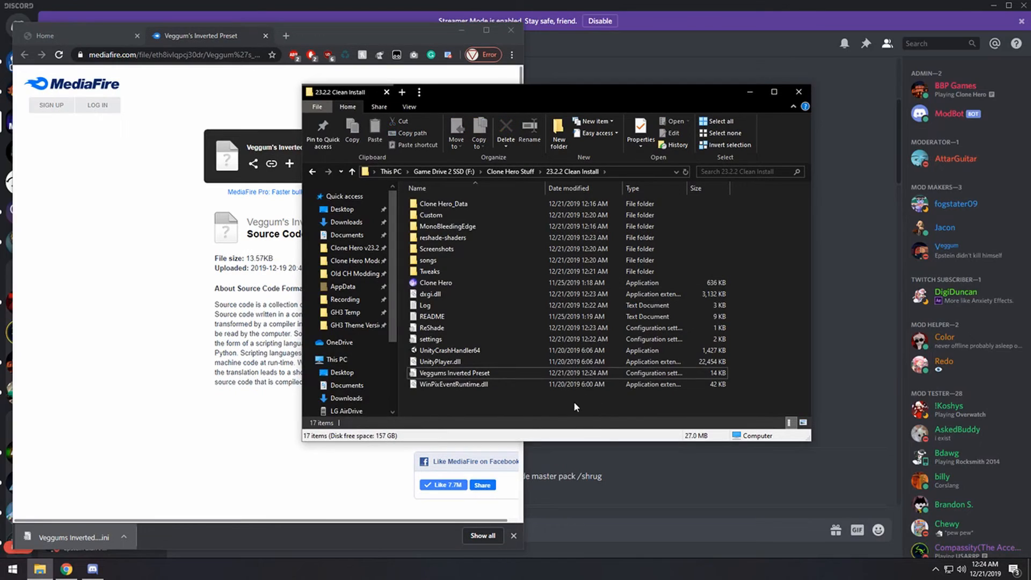
left_click(435, 283)
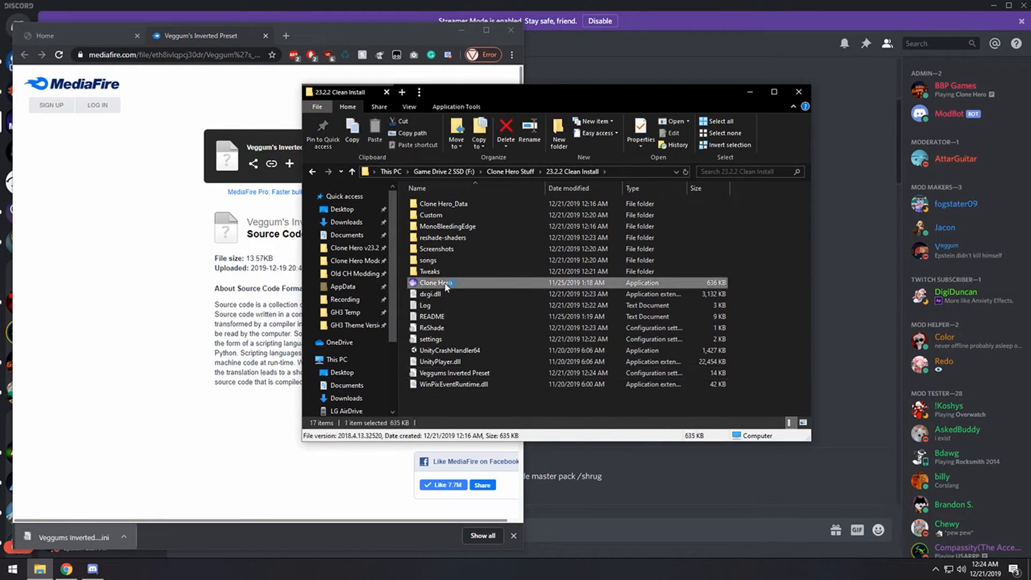
double_click(435, 283)
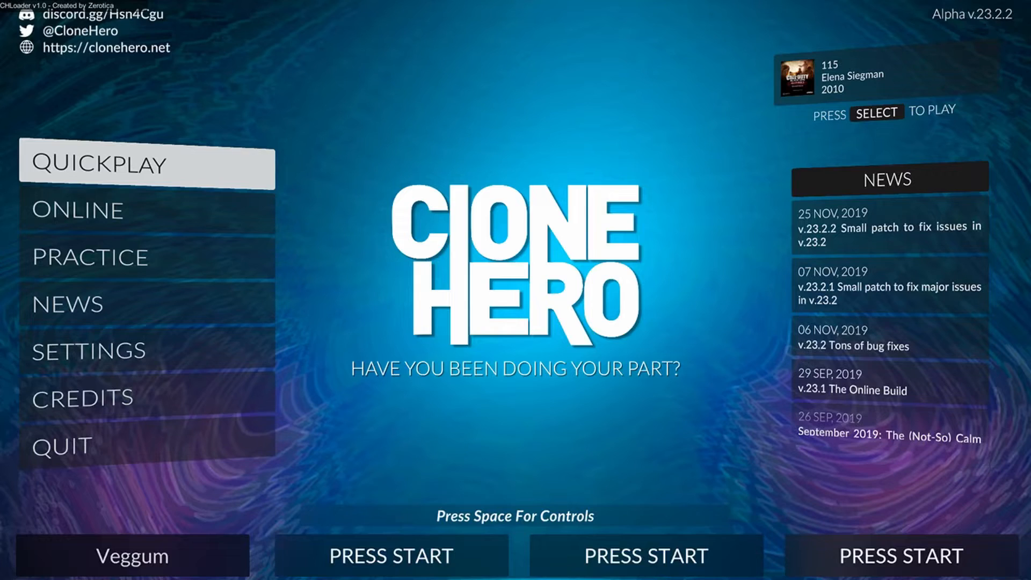
Start a Quickplay song, then in FretEdit save the Inverted profile with 'Load as default profile' ticked
left_click(131, 165)
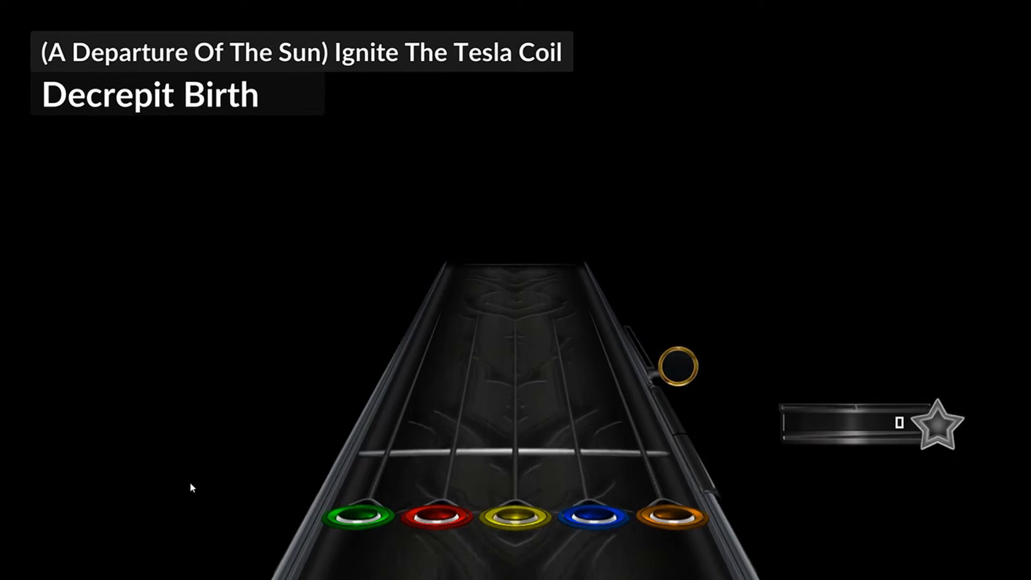
key("f2")
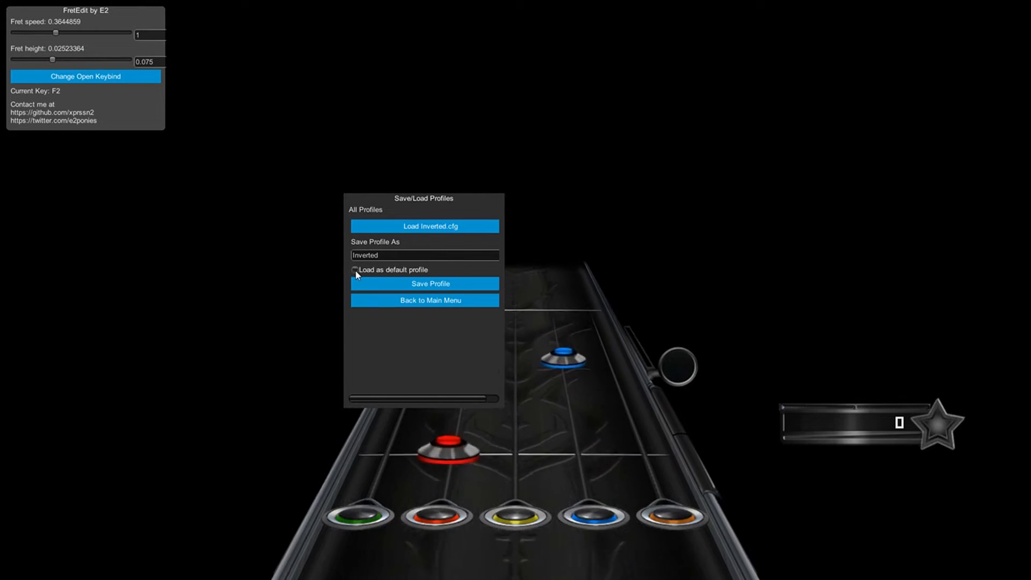
left_click(355, 270)
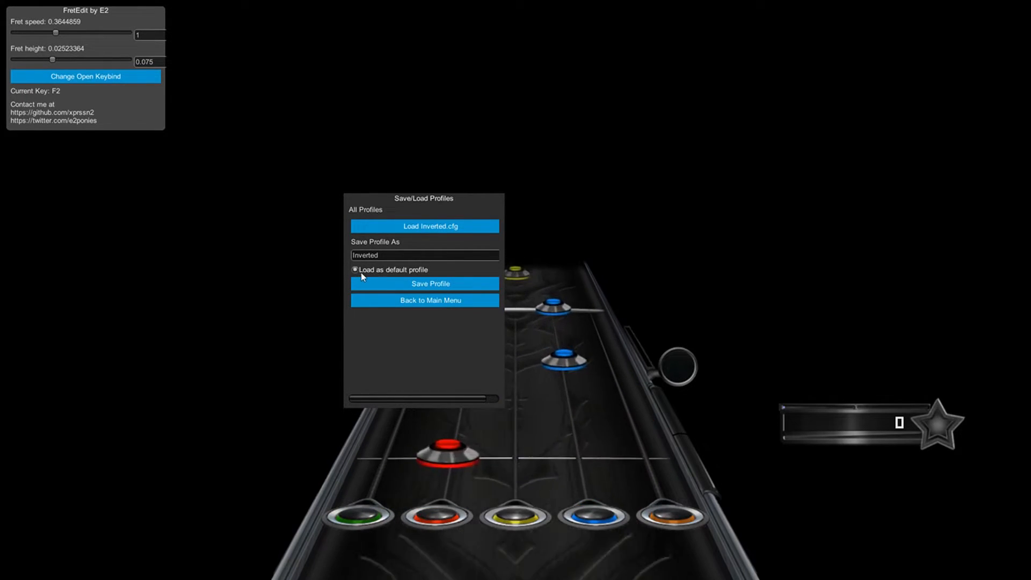
left_click(425, 300)
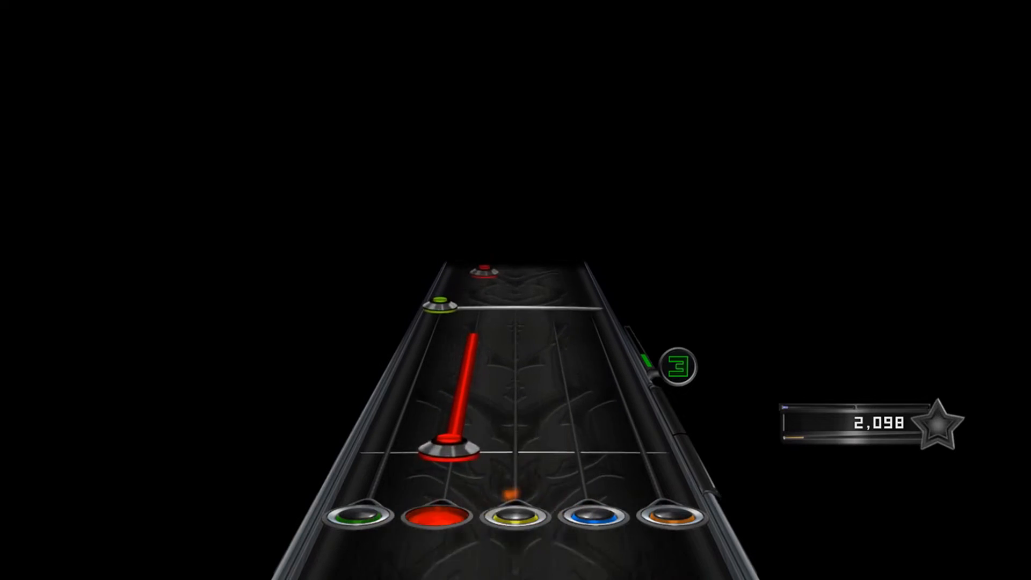
Load 'Veggums Inverted Preset.ini' in the ReShade overlay, then hide the overlay and resume playing
key("Escape")
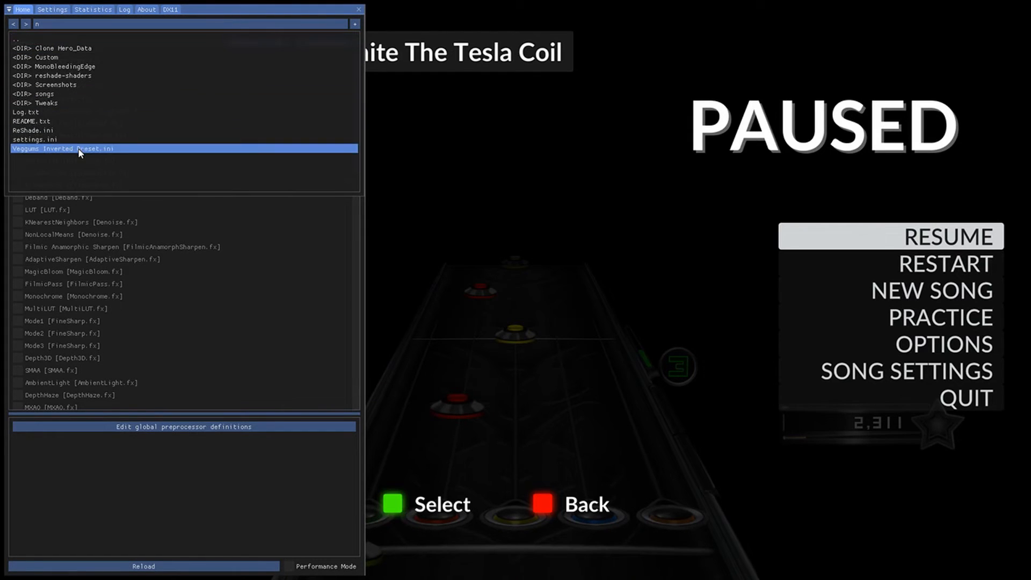
double_click(66, 148)
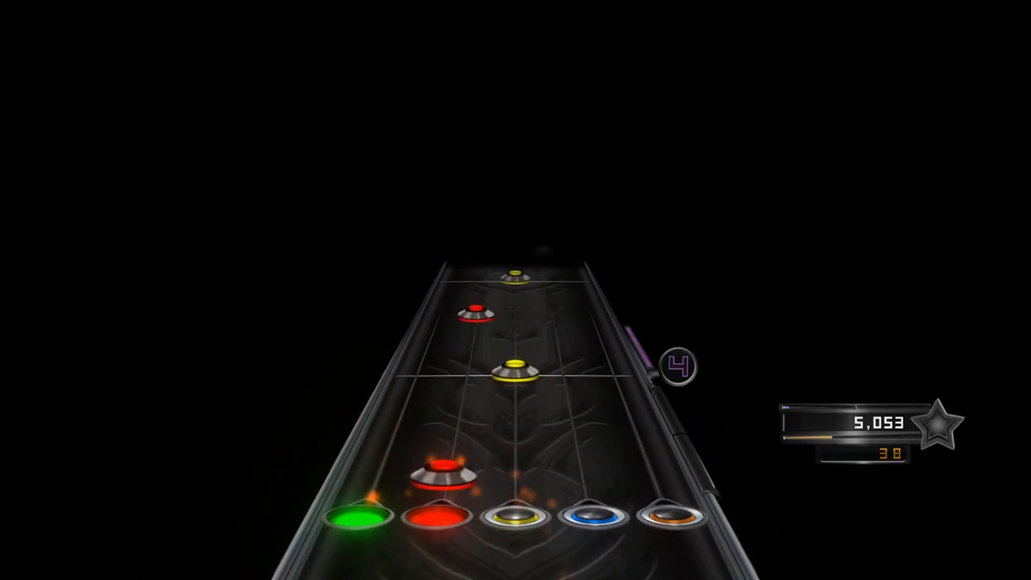
key("y")
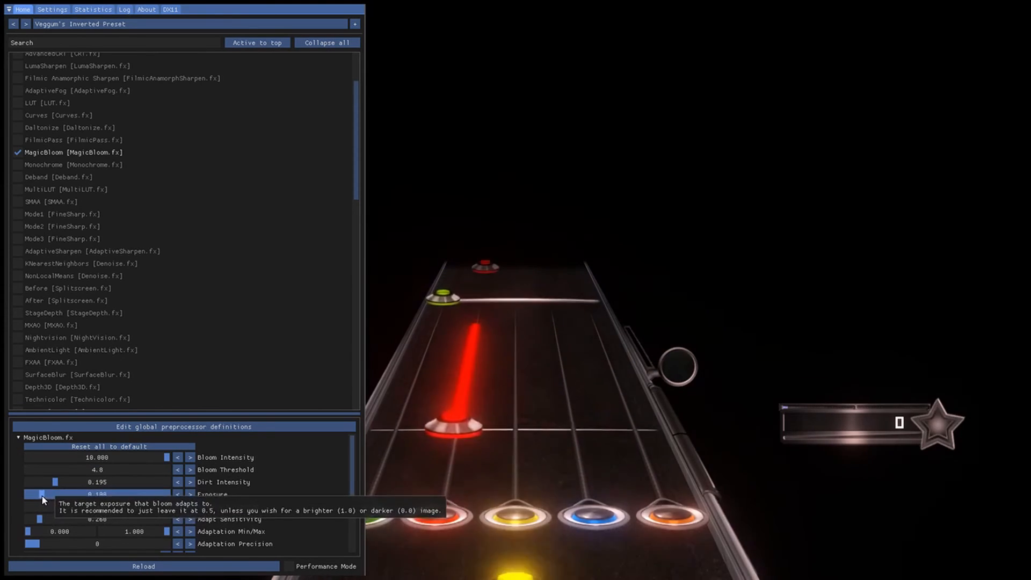
Drag MagicBloom Exposure to 0.120, then untick the MagicBloom effect
left_click_drag(43, 494, 164, 494)
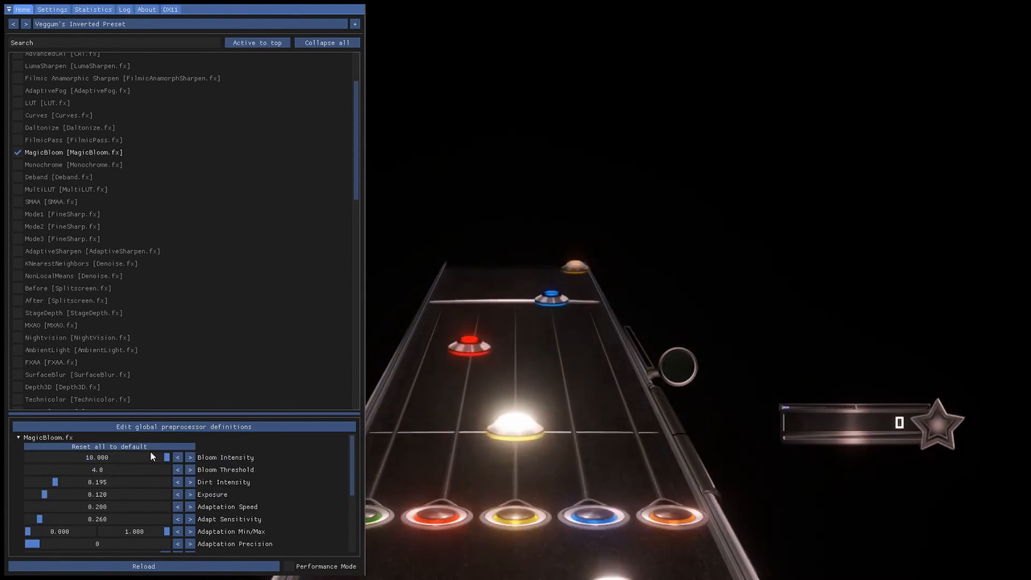
left_click(18, 152)
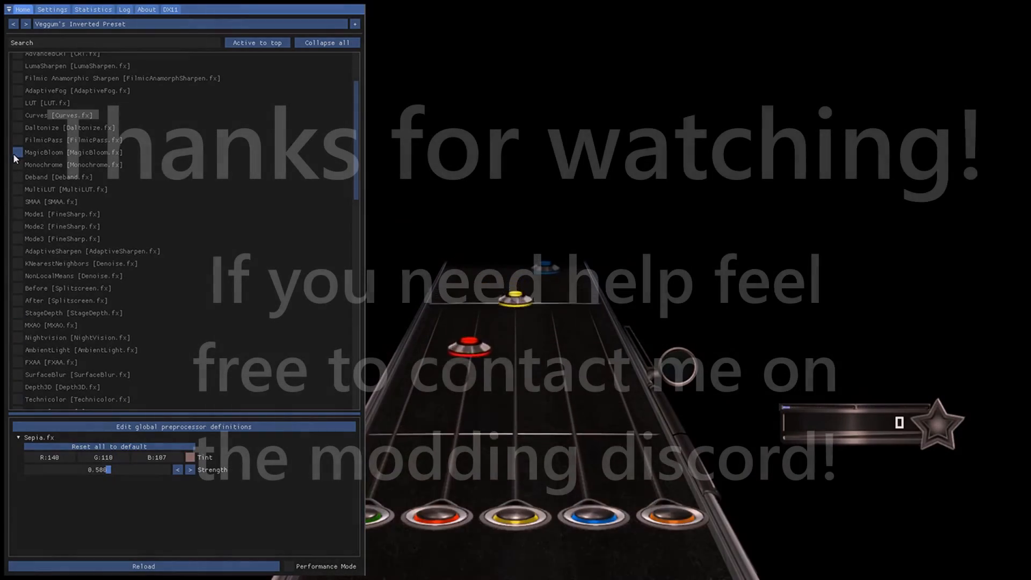